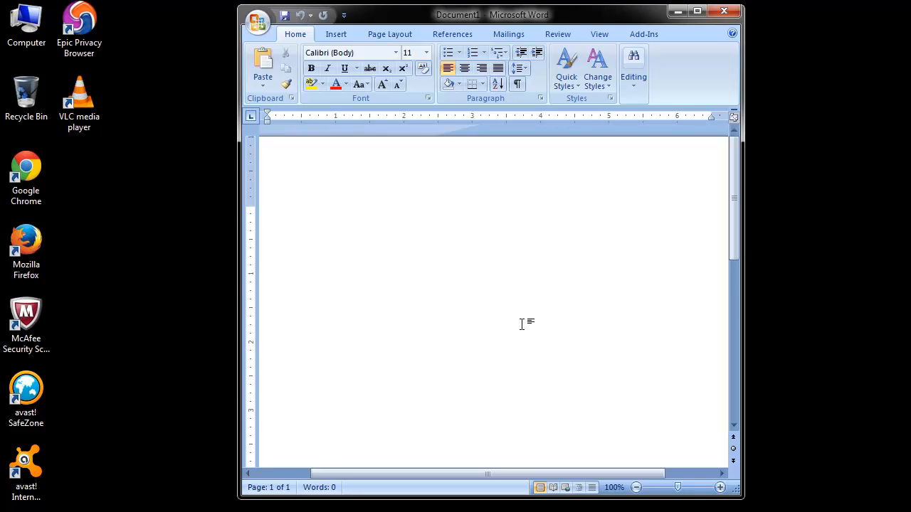
Reach Word Options from the Office button menu of the blank document
click(285, 211)
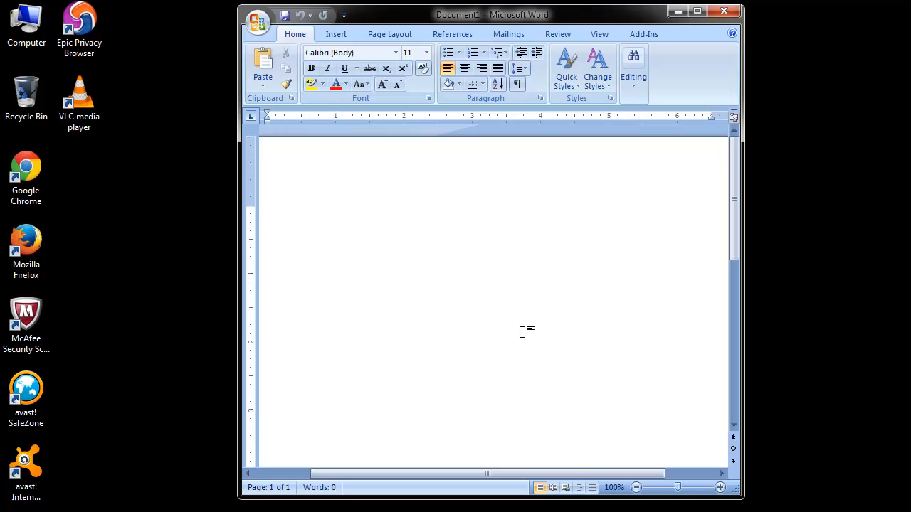
click(268, 211)
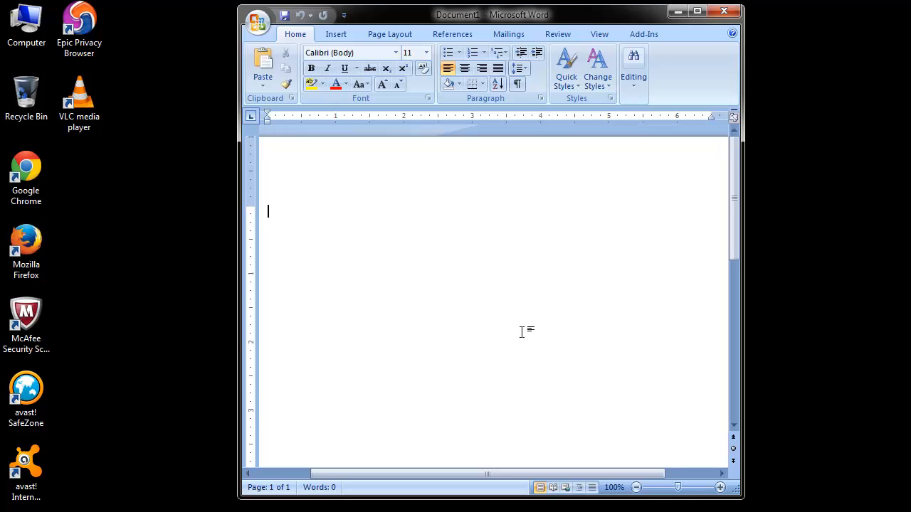
mouse_move(330, 268)
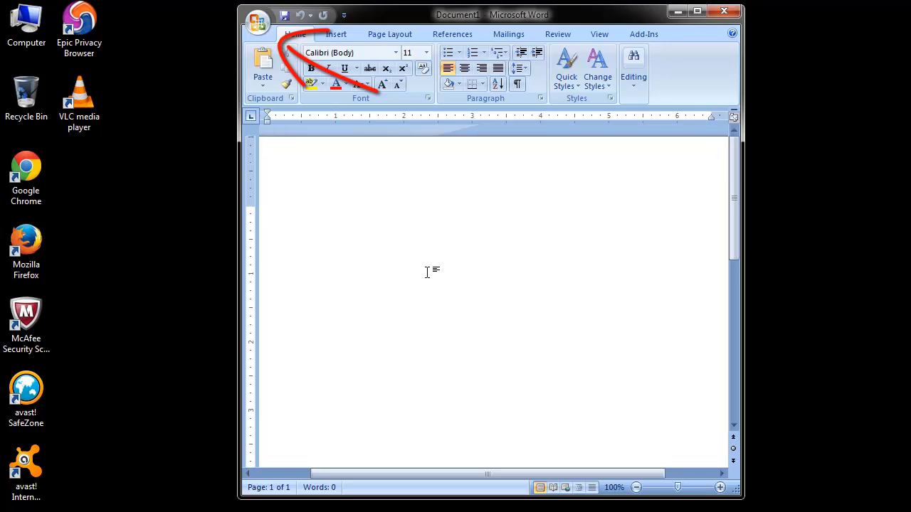
click(256, 20)
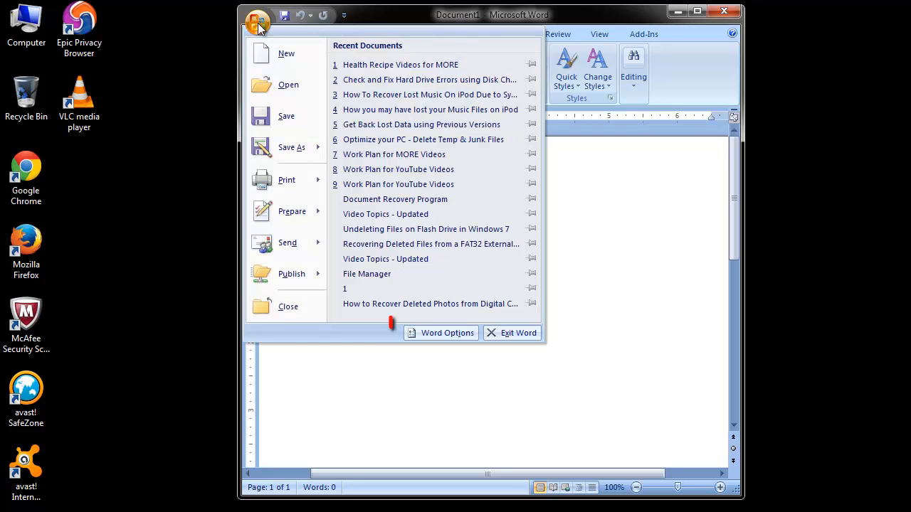
mouse_move(447, 333)
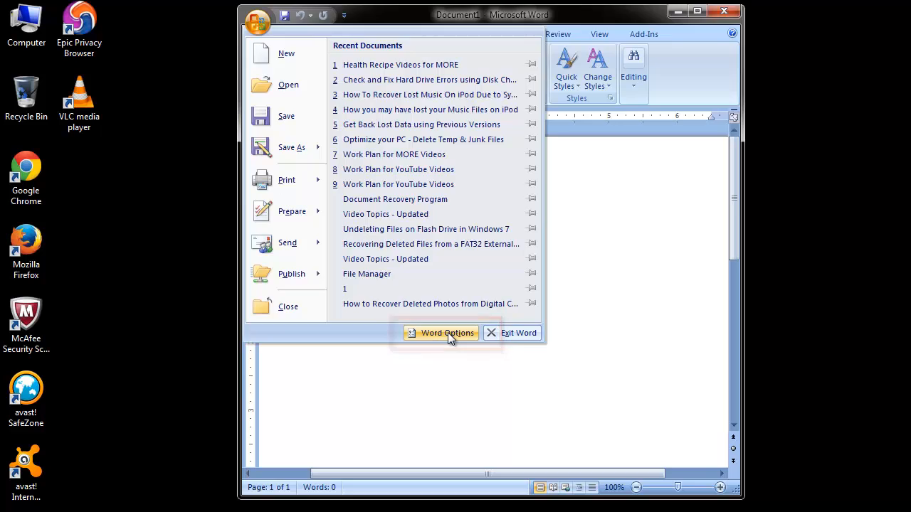
click(441, 333)
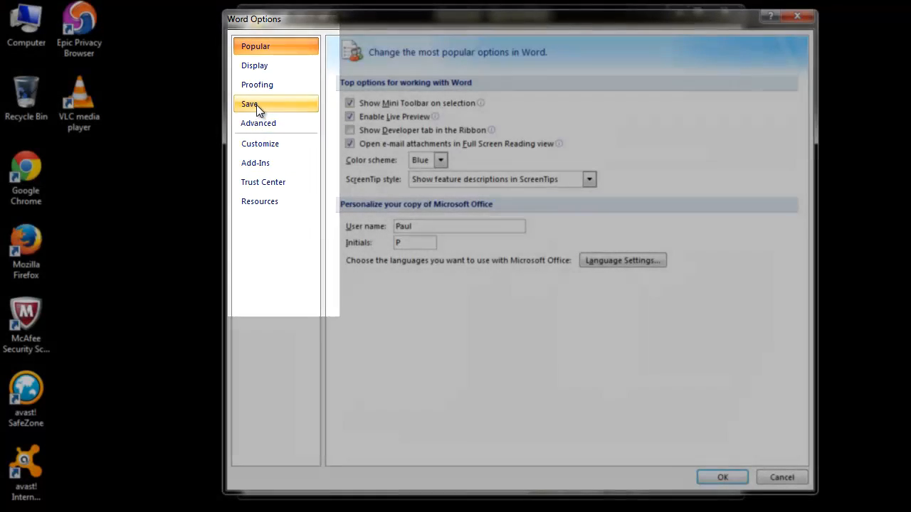
Find the AutoRecover file location in the Save settings and select the whole path
click(249, 104)
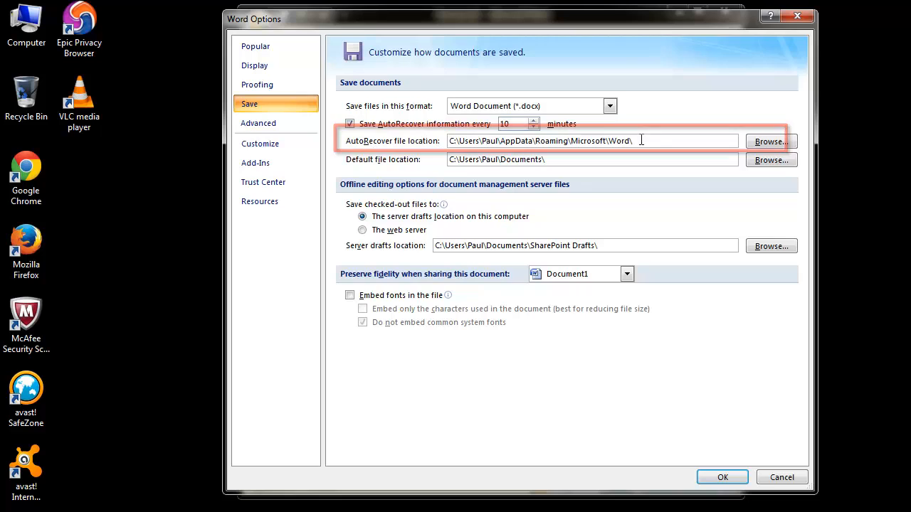
triple_click(539, 141)
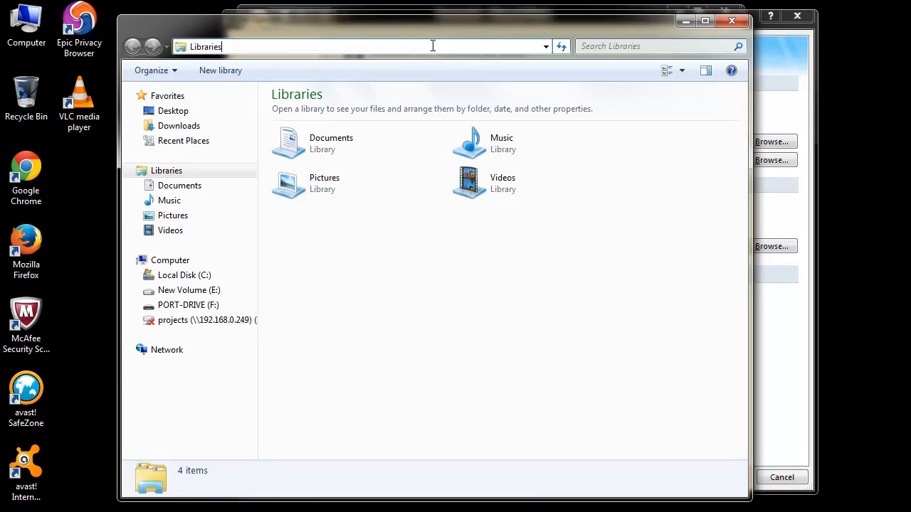
Navigate Explorer's address bar to C:\Users\Paul\AppData\Roaming\Microsoft\Word\
right_click(206, 45)
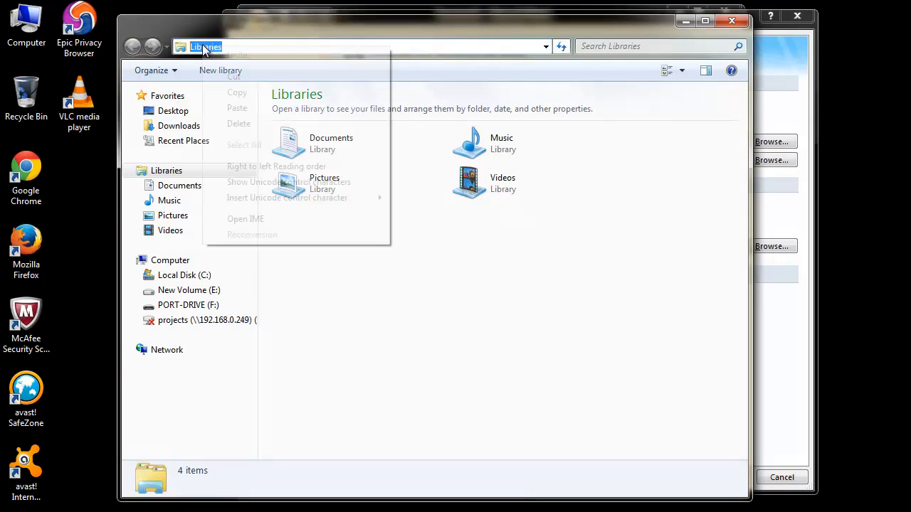
text(C:\Users\Paul\AppData\Roaming\Microsoft\Word\)
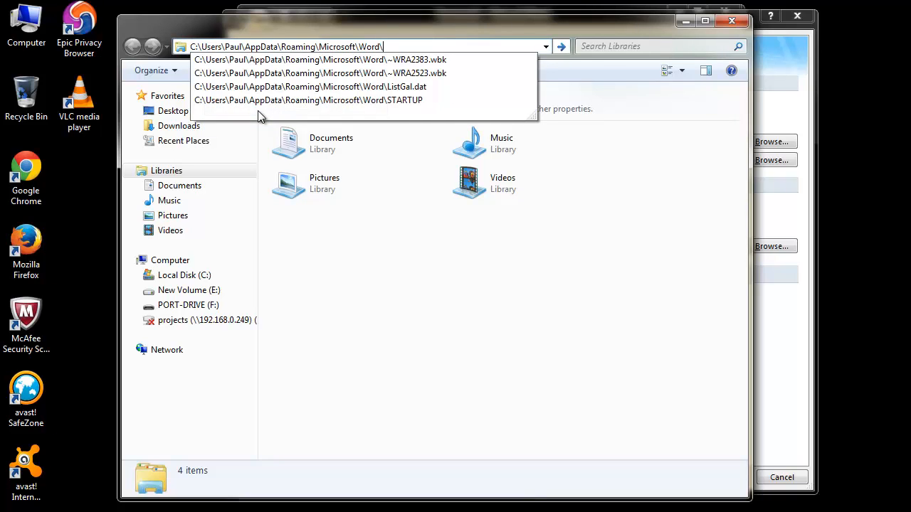
click(435, 46)
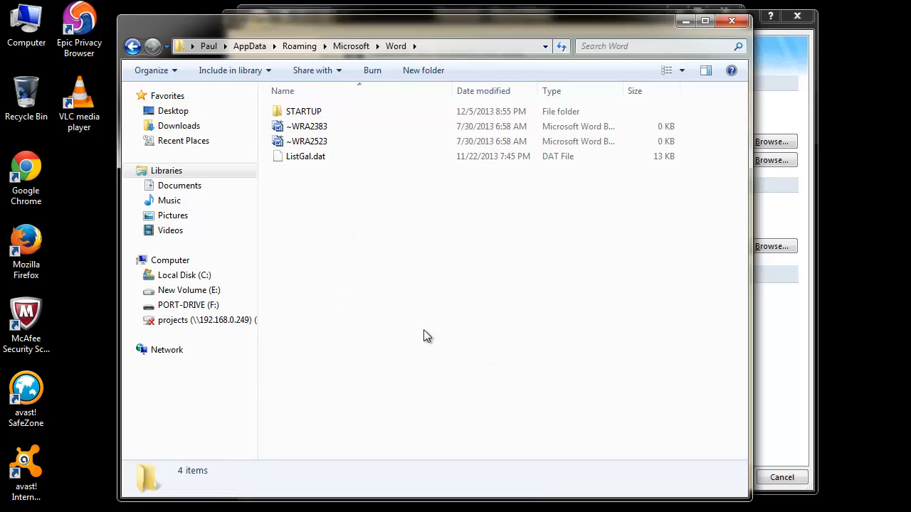
mouse_move(478, 248)
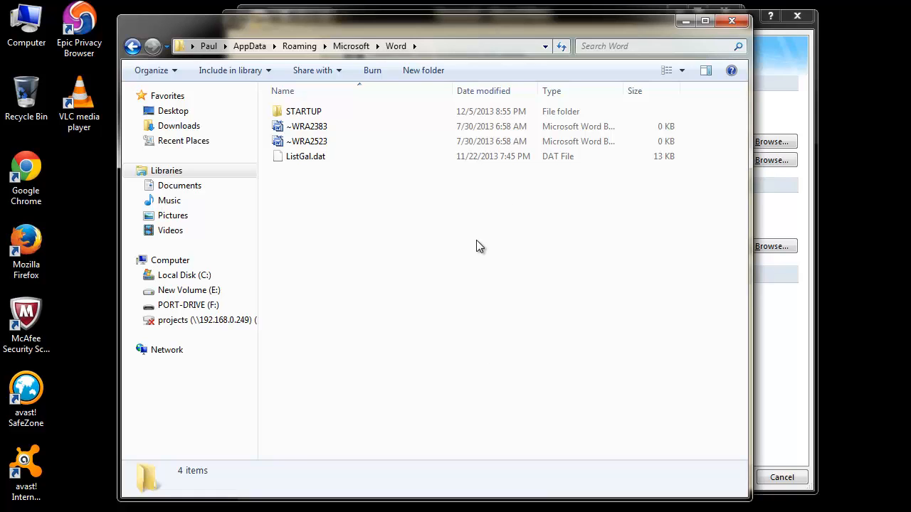
mouse_move(446, 292)
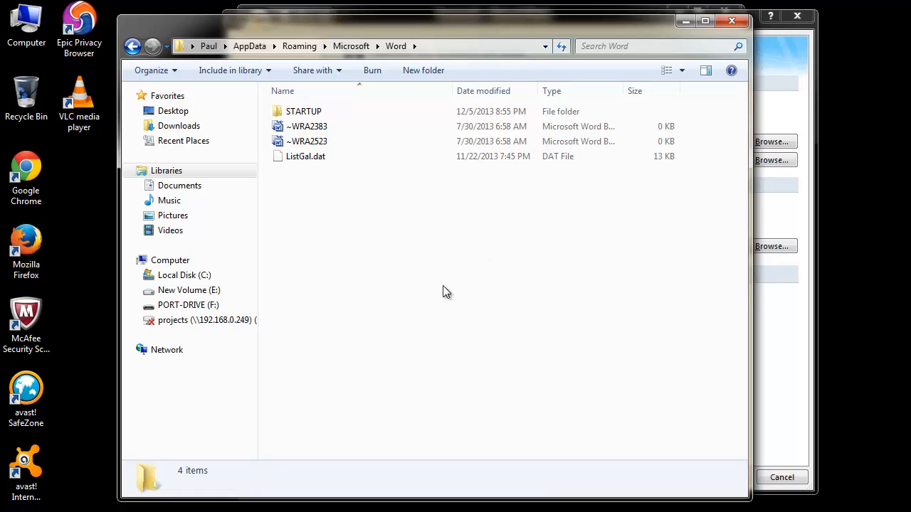